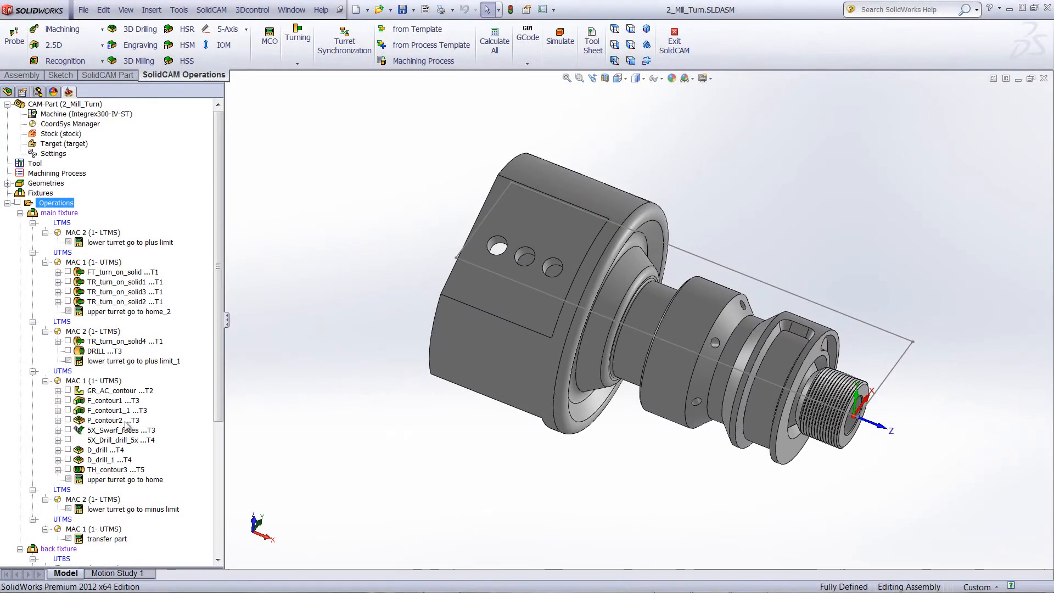
Review the CAM tree operations: FT_turn_on_solid, the lower turret plus-limit step and the back fixture operations.
scroll("down", 3)
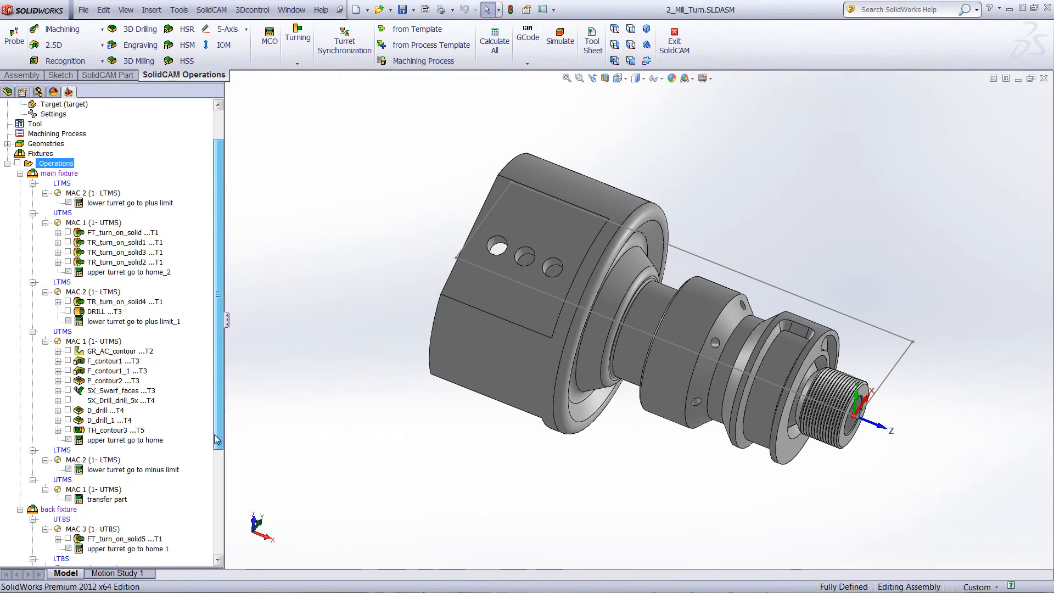
scroll("up", 3)
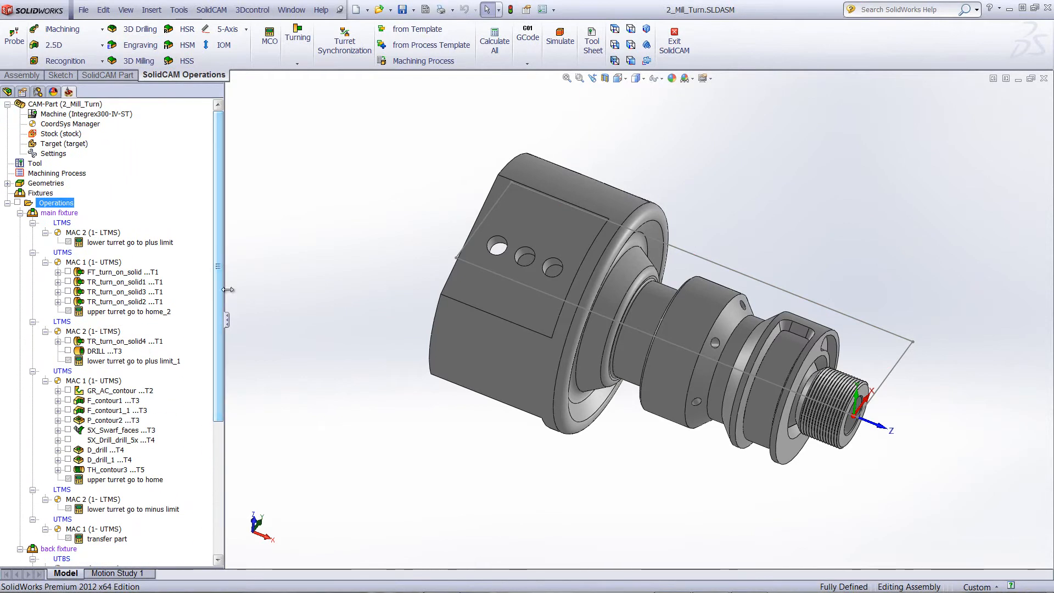
left_click(123, 271)
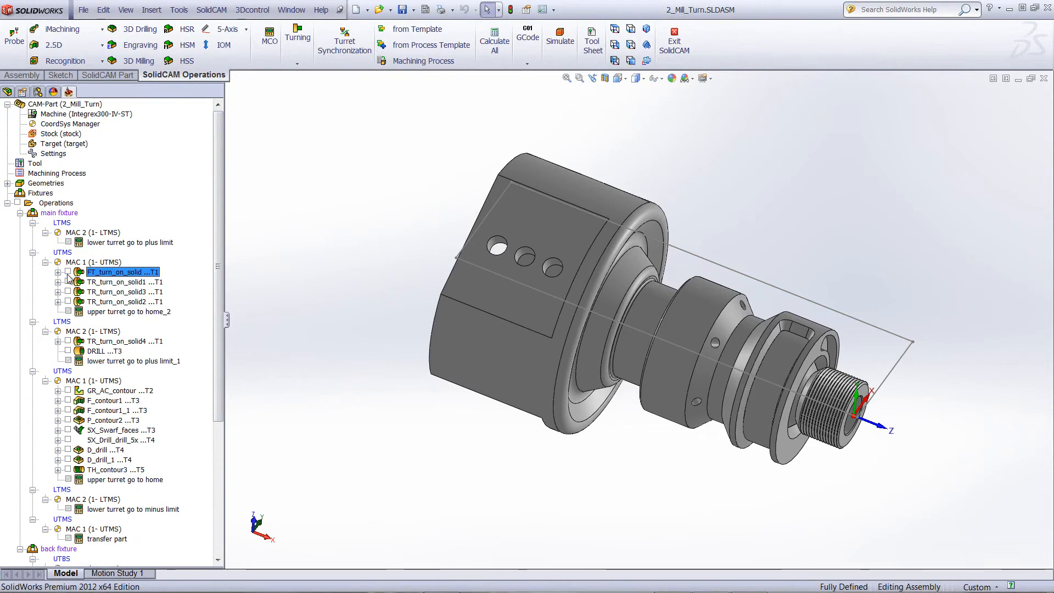
mouse_move(563, 301)
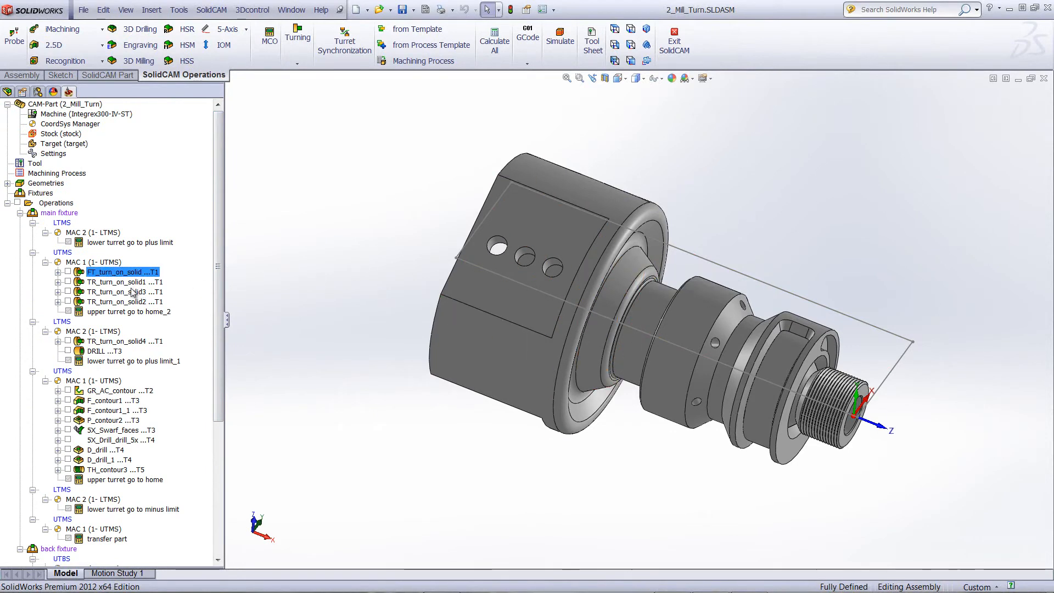
left_click(130, 241)
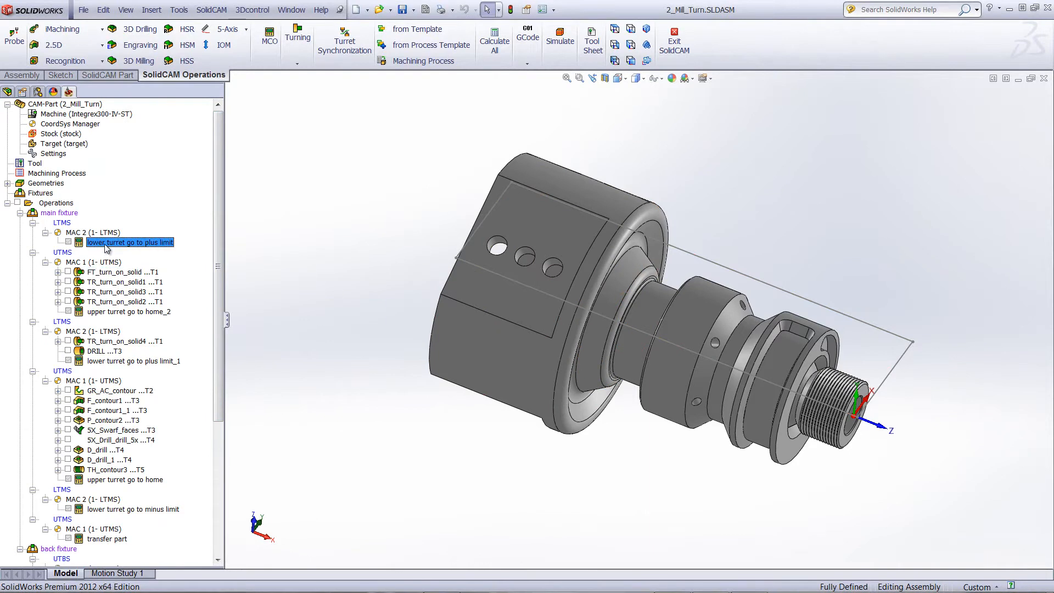
mouse_move(112, 363)
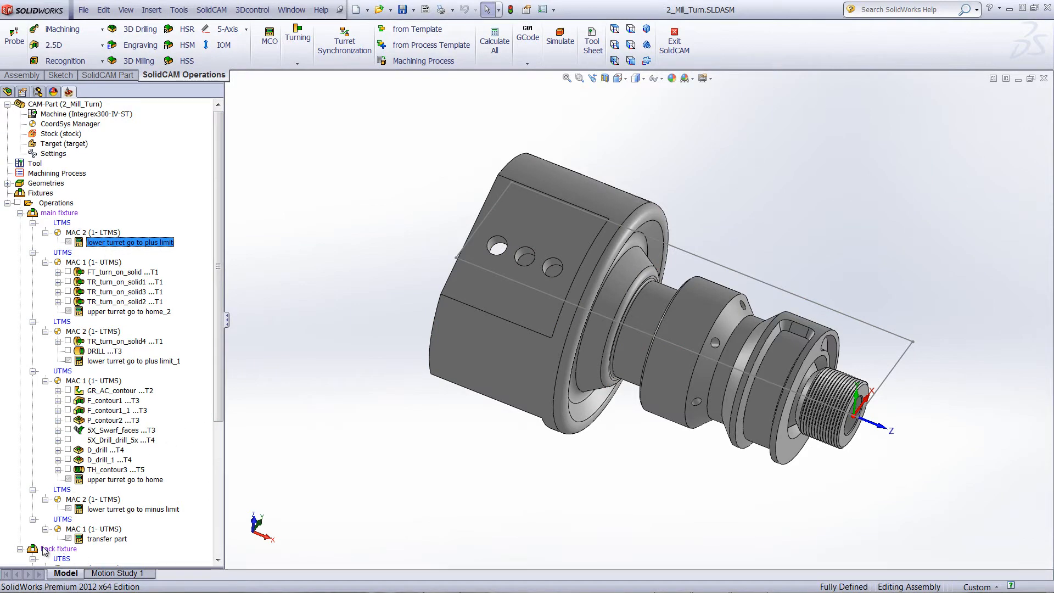
scroll("down", 3)
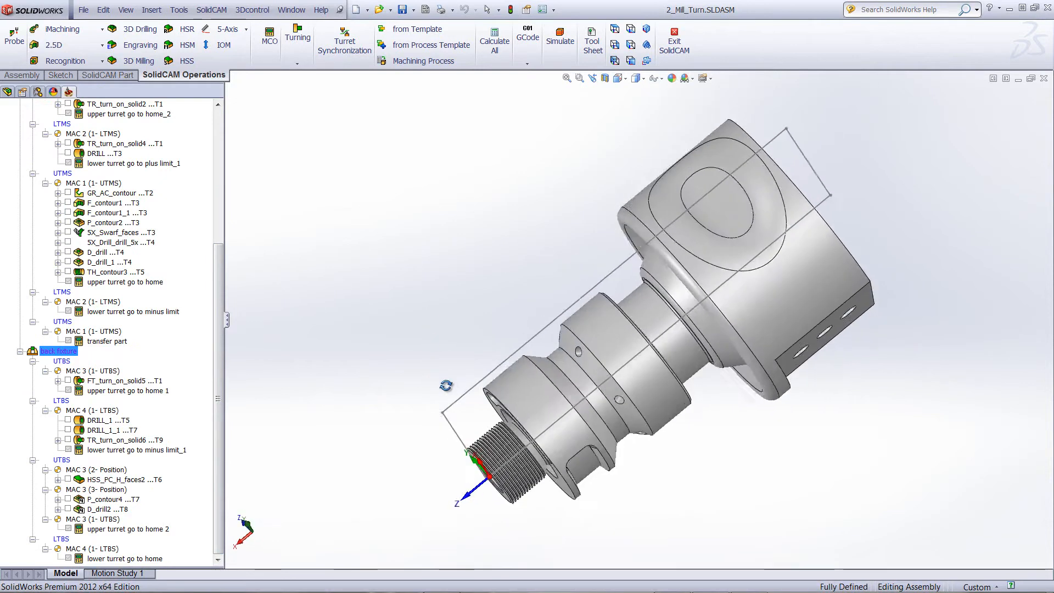
left_click(703, 216)
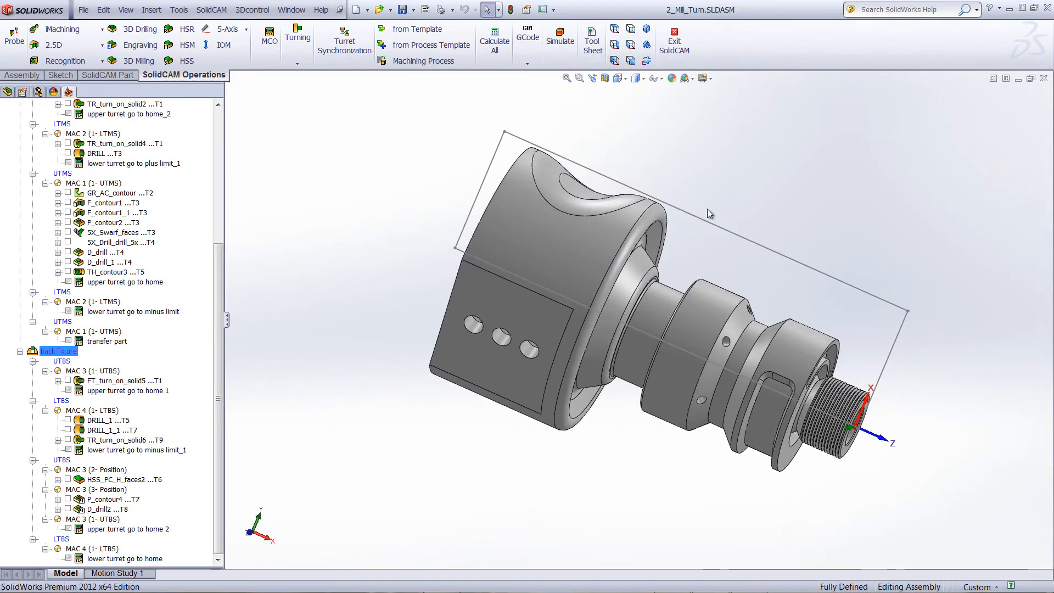
mouse_move(642, 149)
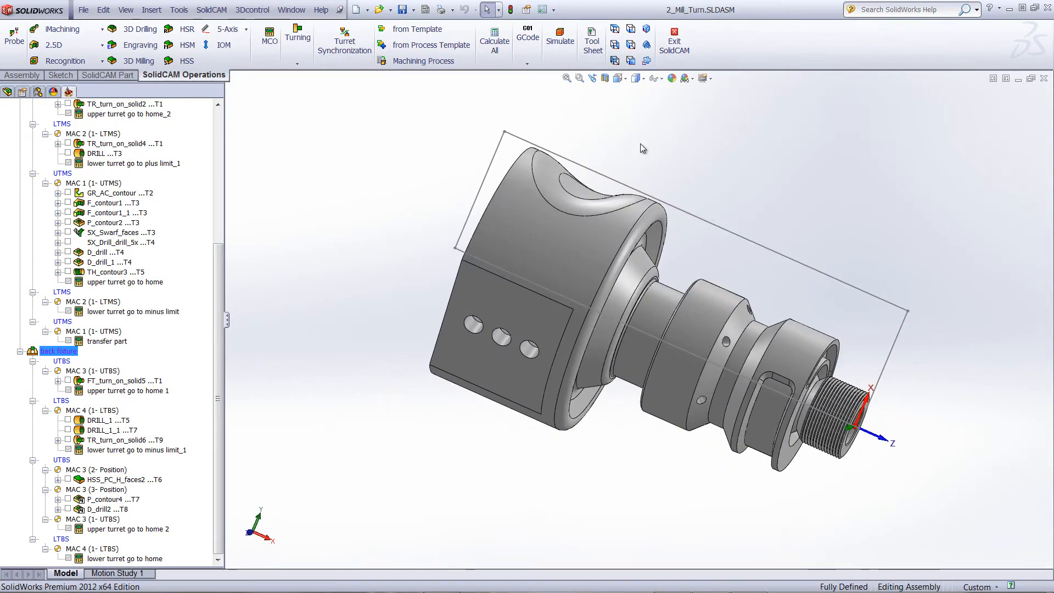
scroll("up", 3)
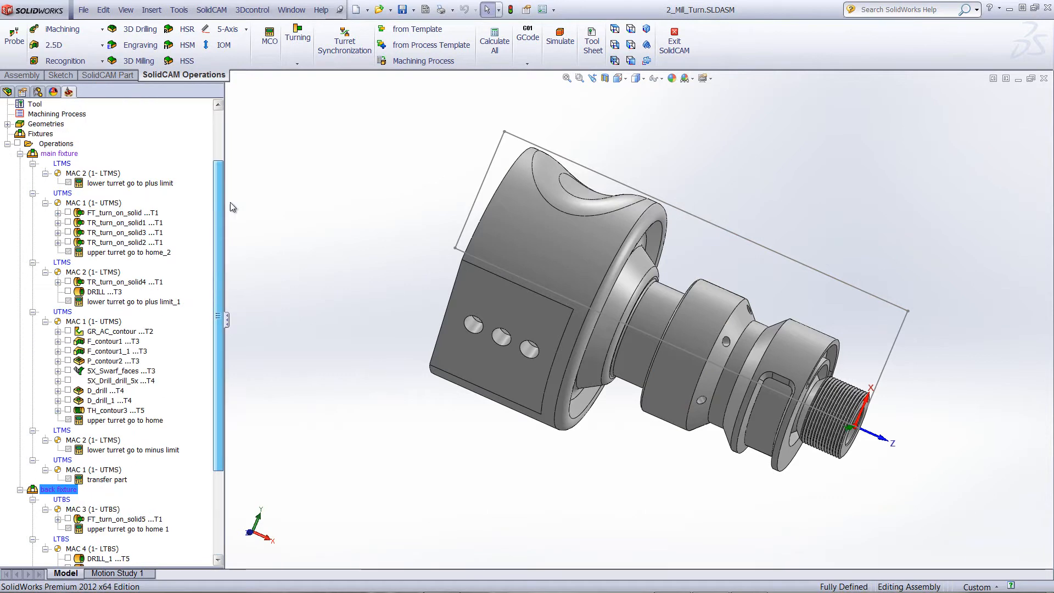
Launch Simulate for all operations from the Operations node in the CAM tree.
right_click(58, 203)
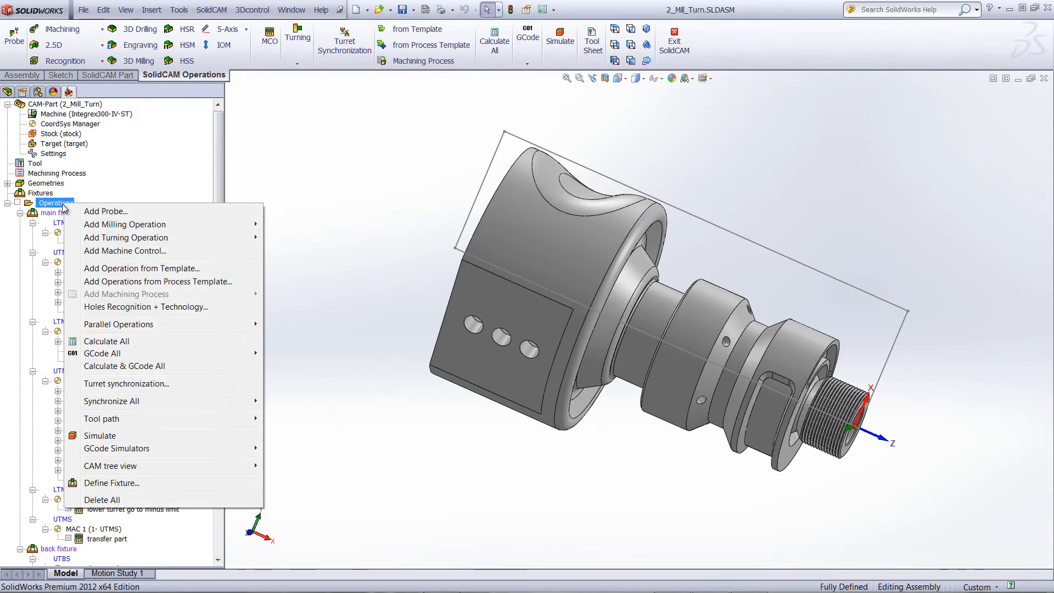
mouse_move(100, 436)
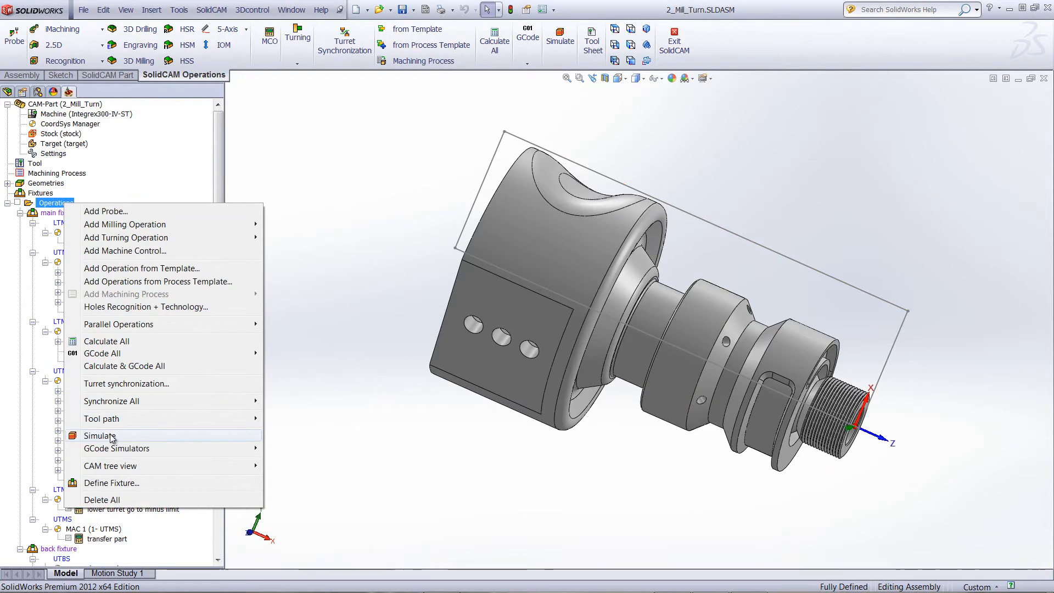
left_click(100, 436)
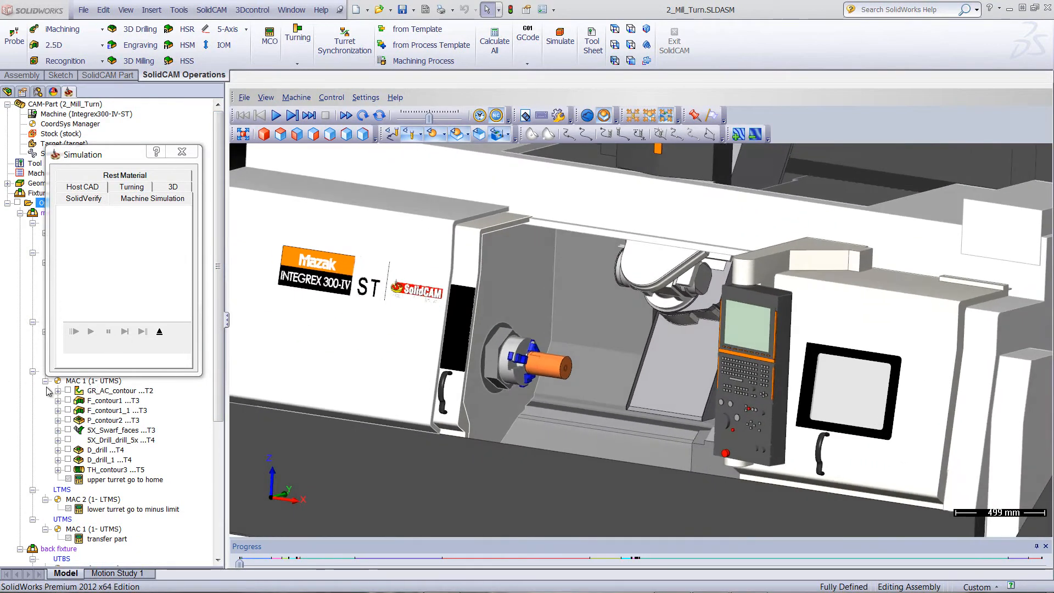
Zoom toward the stock in the chuck and play the machine simulation.
left_click_drag(605, 303, 646, 336)
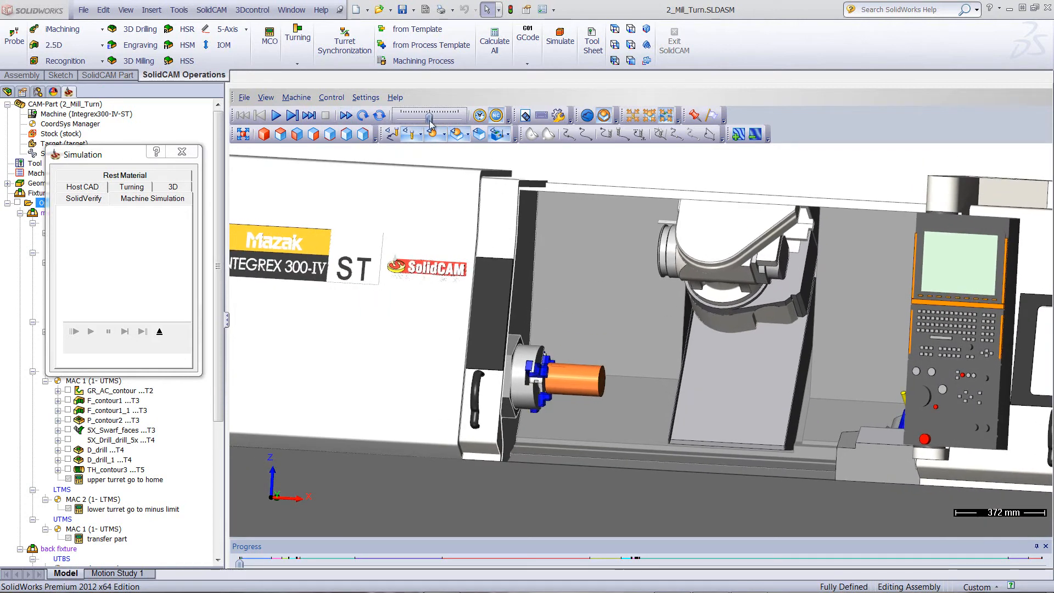
left_click(276, 115)
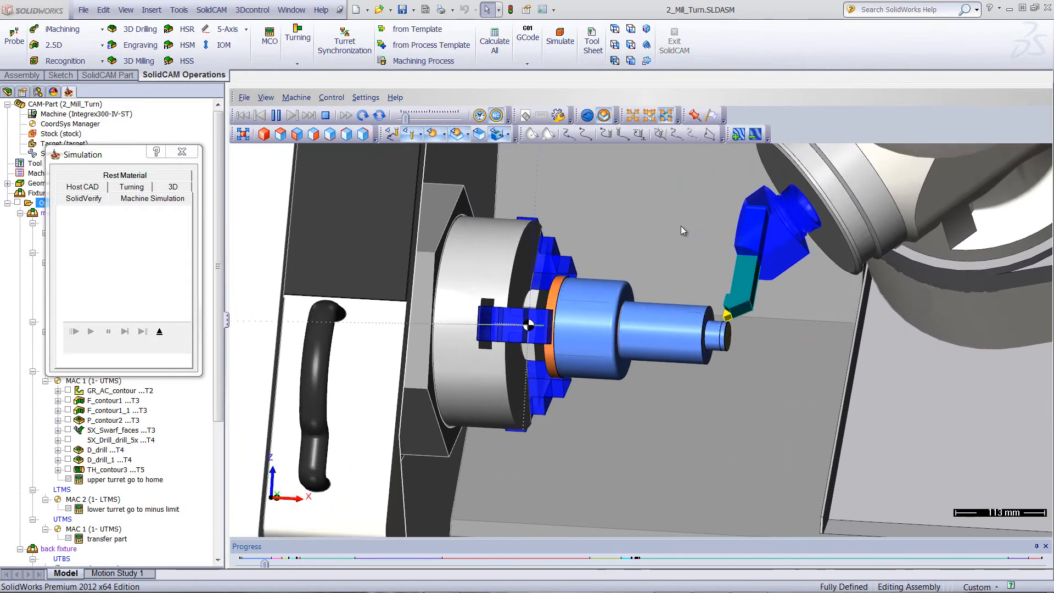
Zoom in while main-spindle machining runs until the part transfers to the back spindle.
scroll("up", 3)
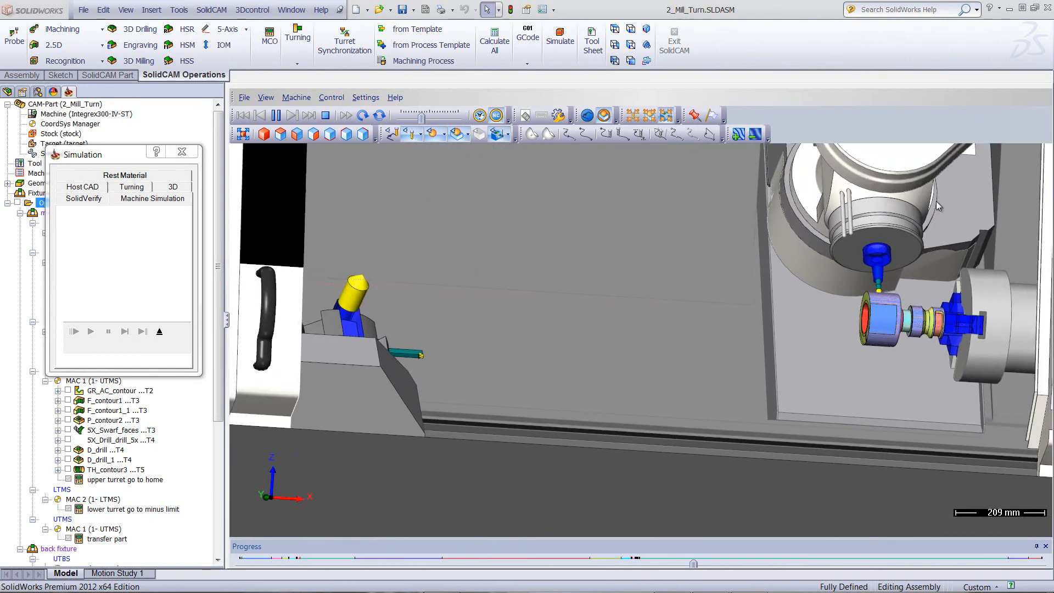
Zoom in on the sub-spindle to watch the back-side milling operations.
scroll("up", 3)
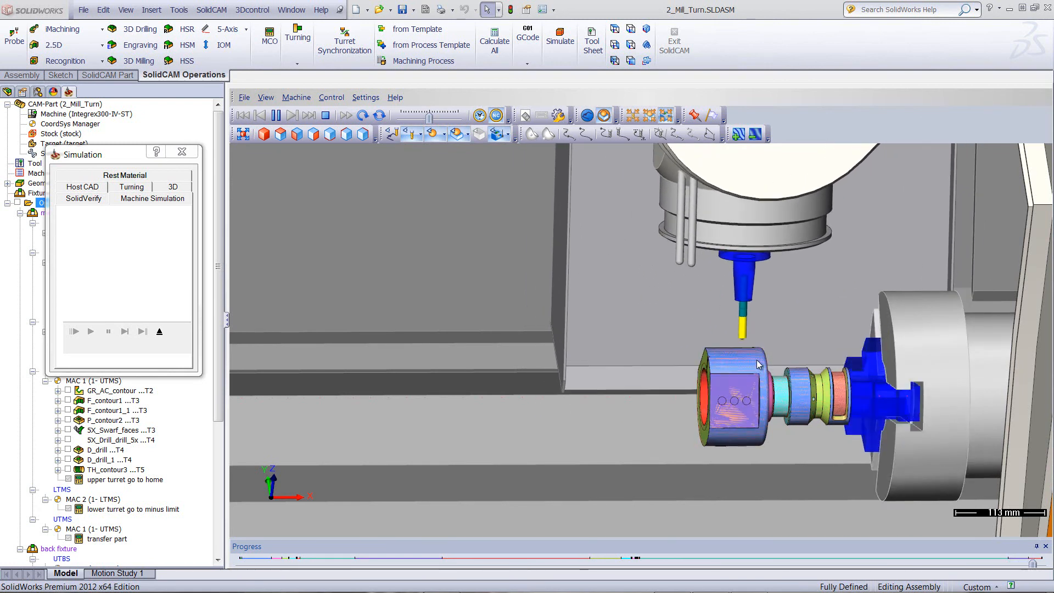
Finish the simulation and zoom out to show the whole Integrex with the machined part.
left_click(275, 115)
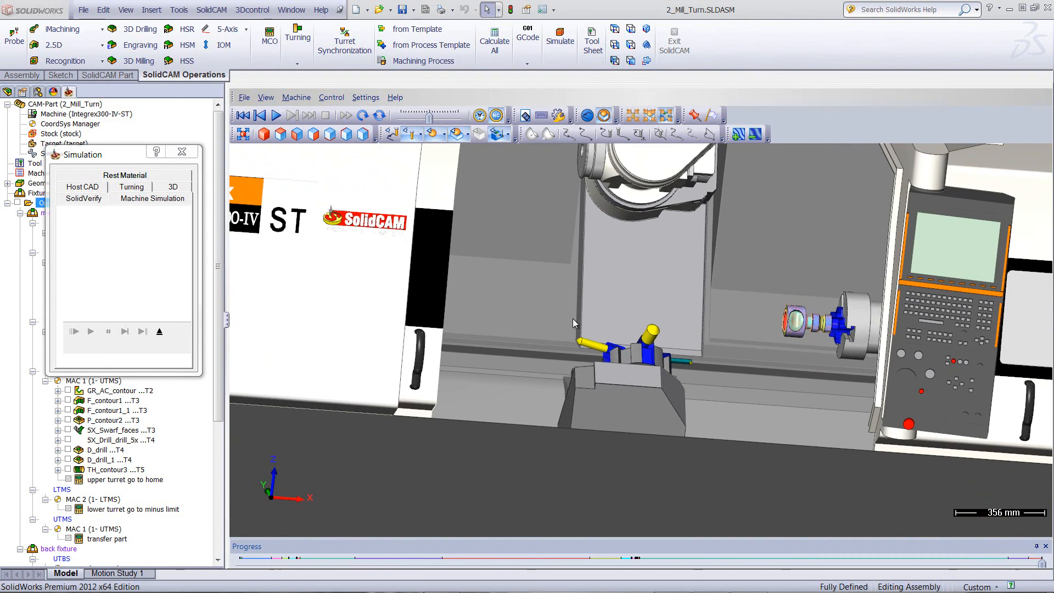
scroll("down", 3)
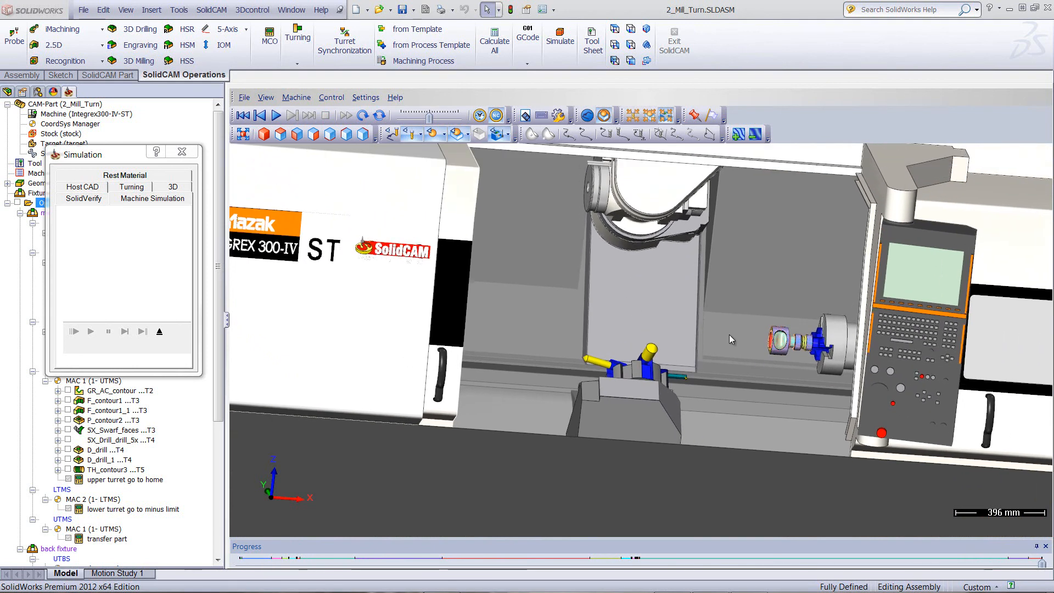